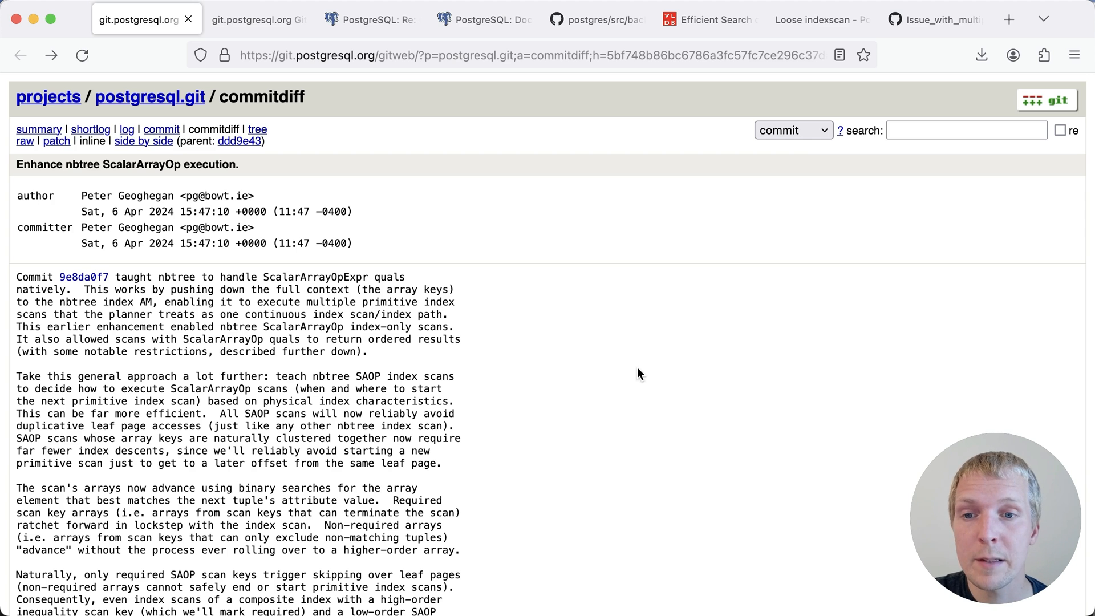
mouse_move(707, 403)
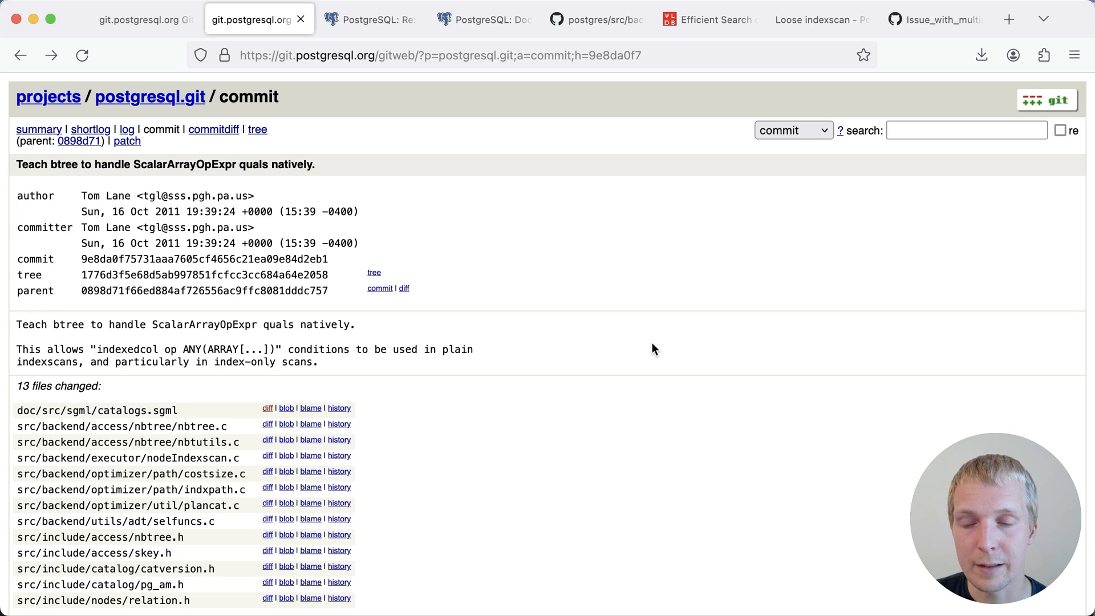
mouse_move(649, 366)
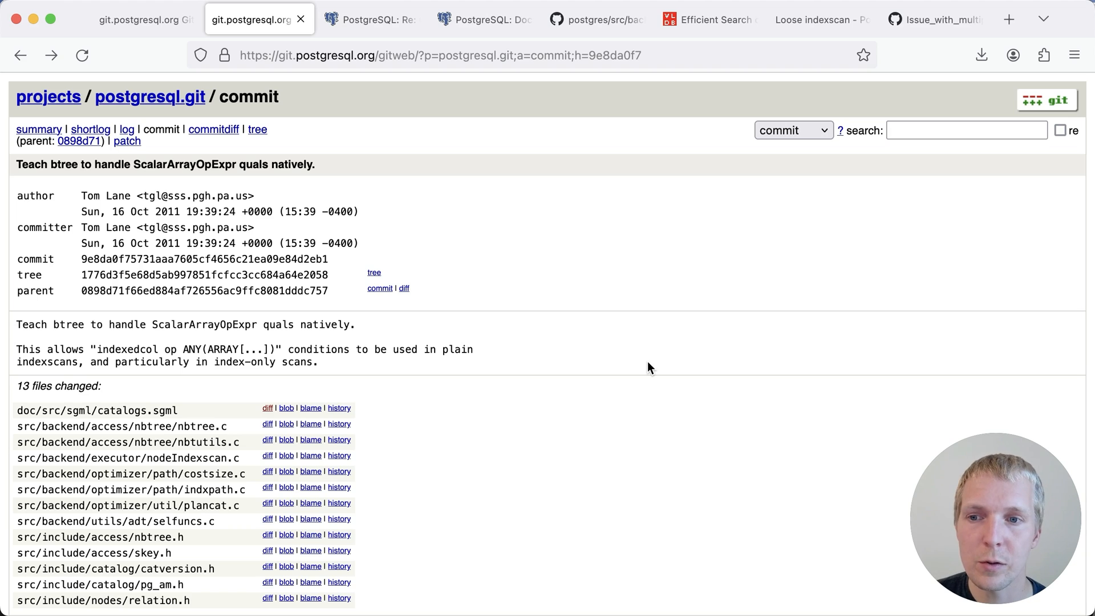
mouse_move(220, 75)
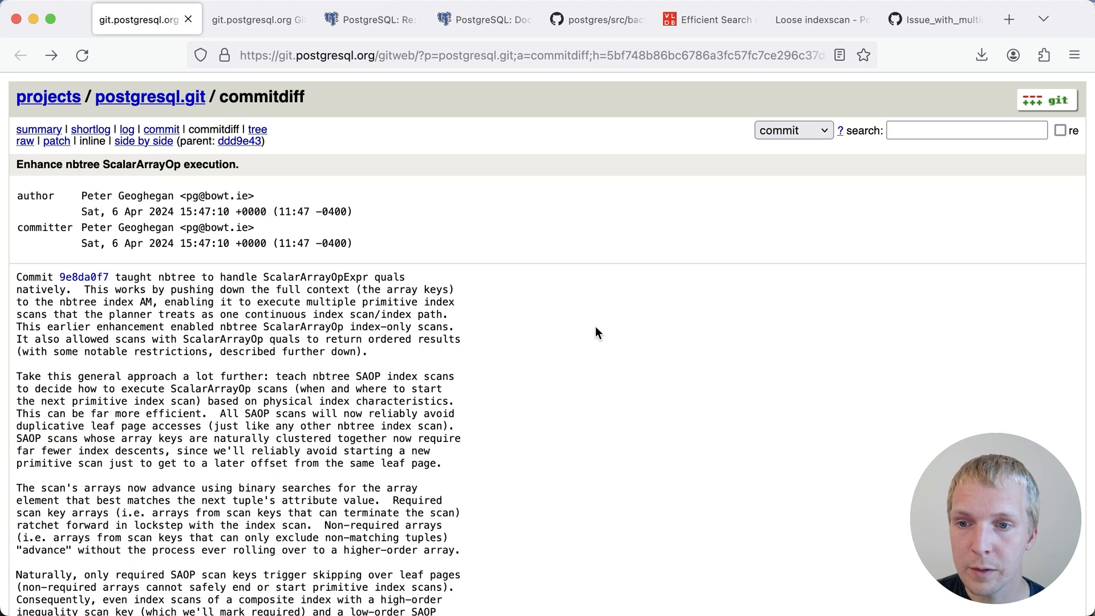
mouse_move(392, 412)
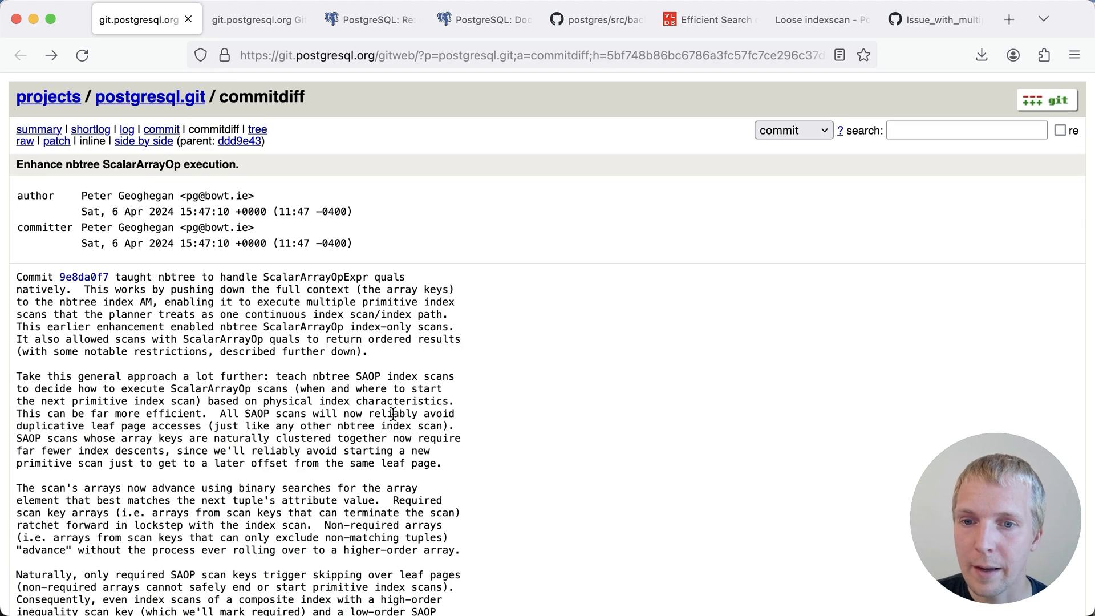
mouse_move(201, 426)
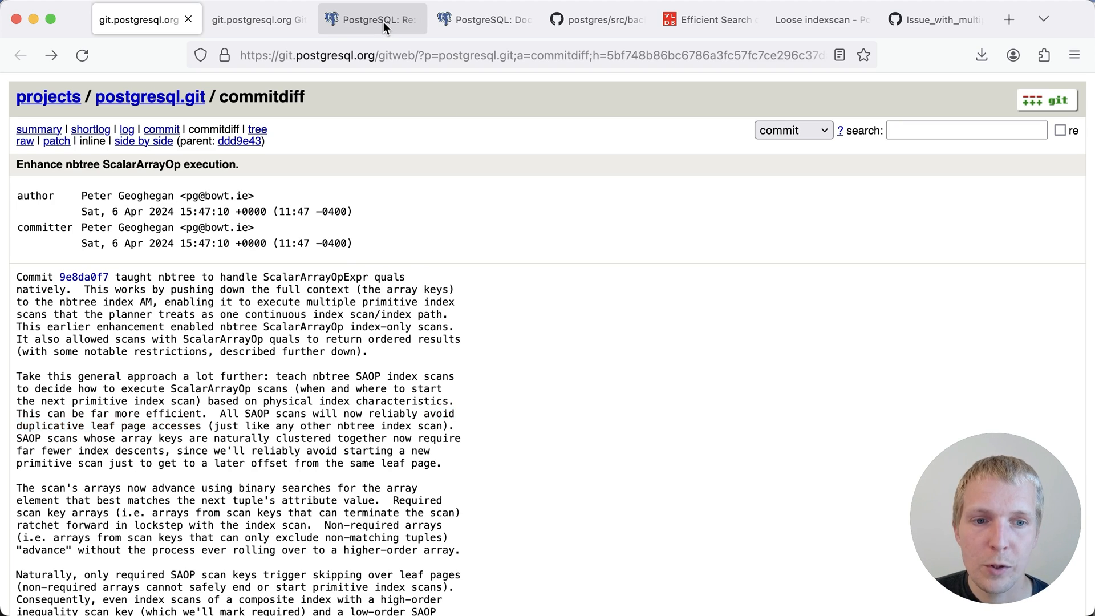
View pg_stat_all_indexes in the monitoring-stats docs down to the primitive index scan note
left_click(483, 20)
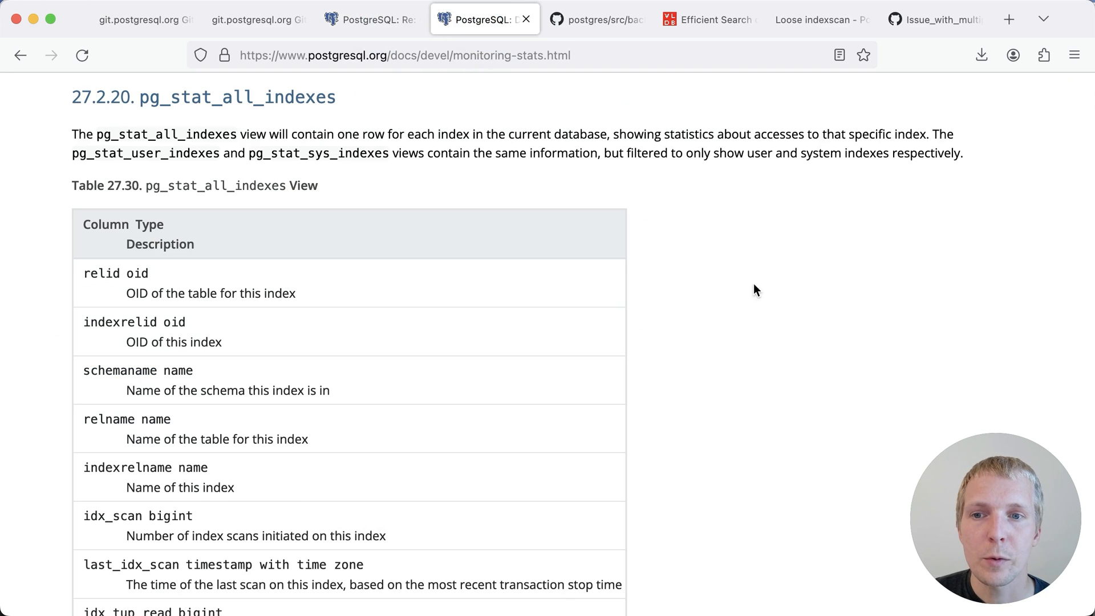
mouse_move(723, 267)
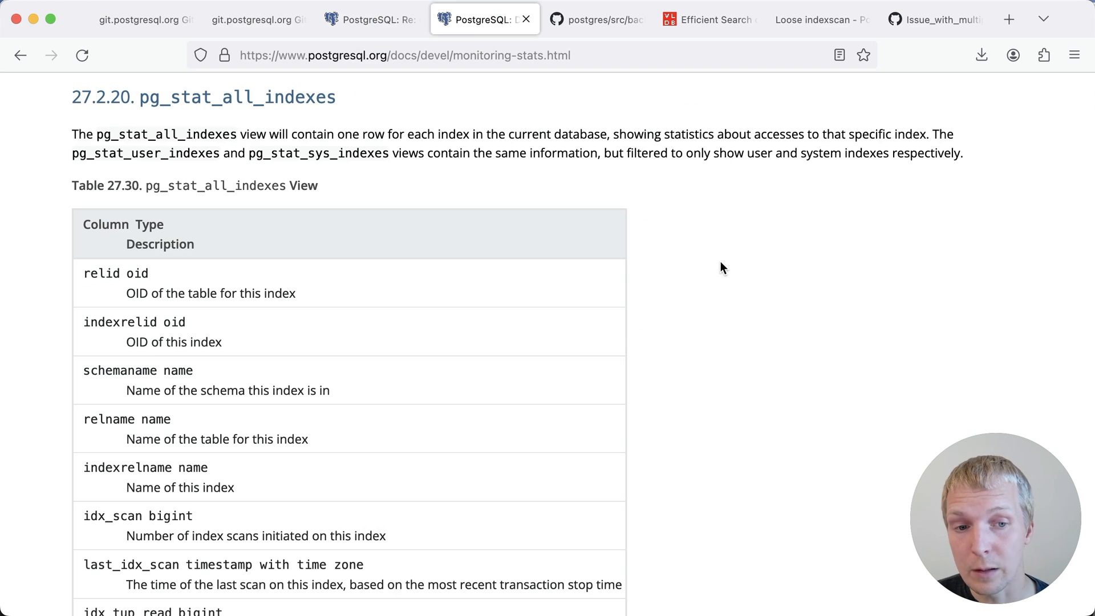
mouse_move(193, 105)
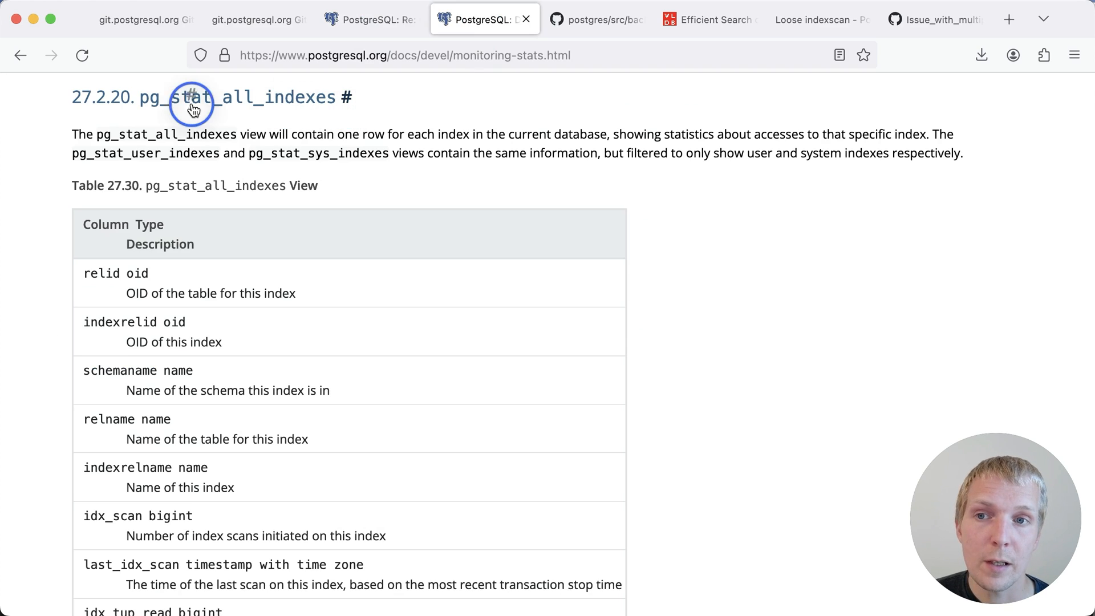
mouse_move(591, 194)
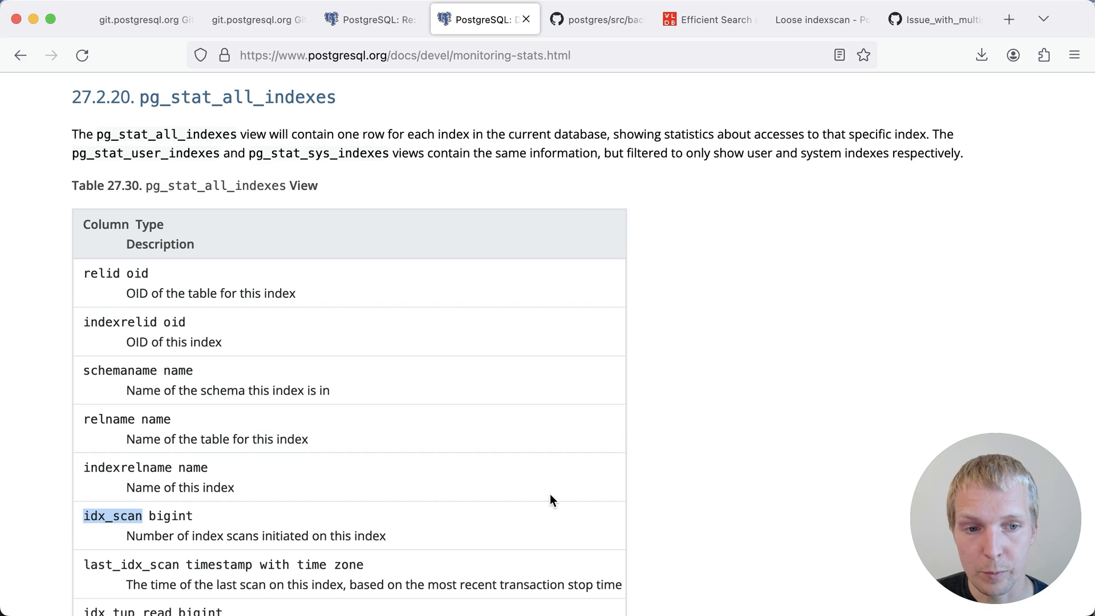
scroll("down", 3)
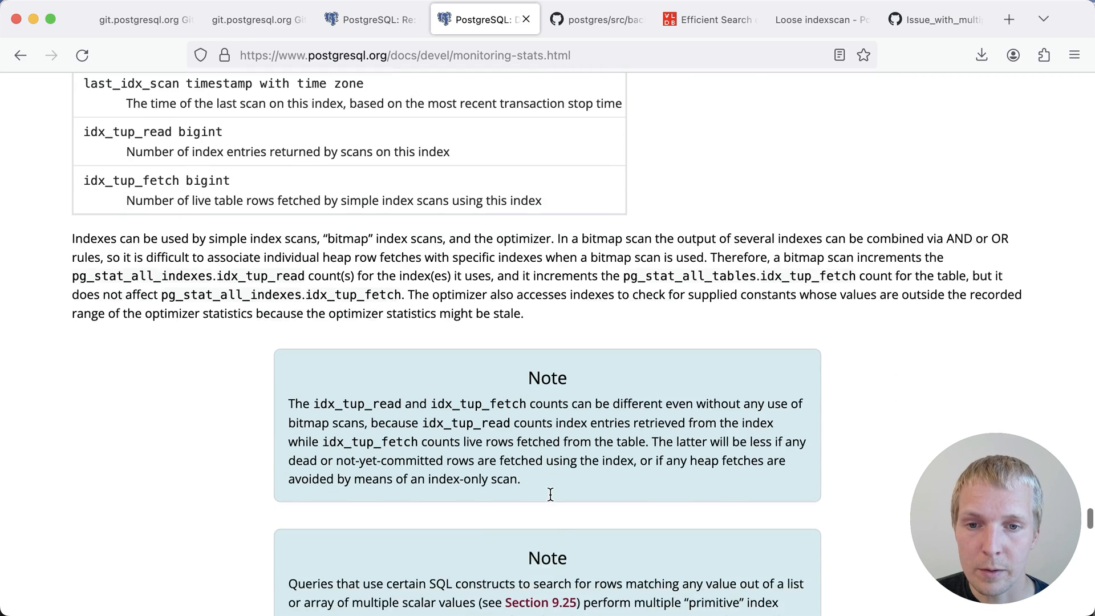
scroll("down", 3)
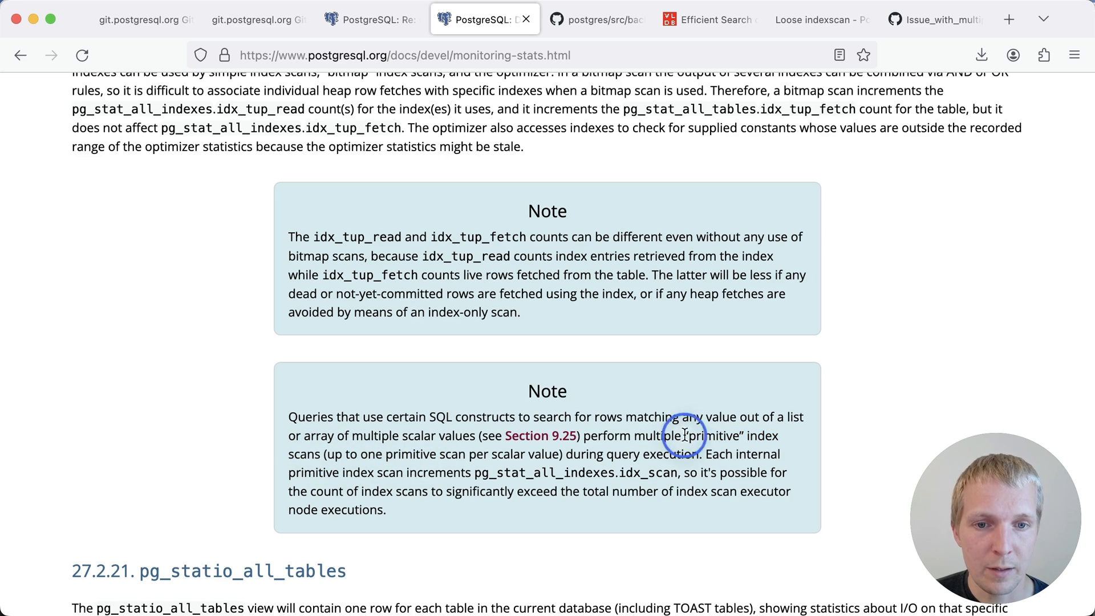
Consult _bt_first in nbtsearch.c on GitHub, then return to the monitoring-stats docs
left_click(595, 19)
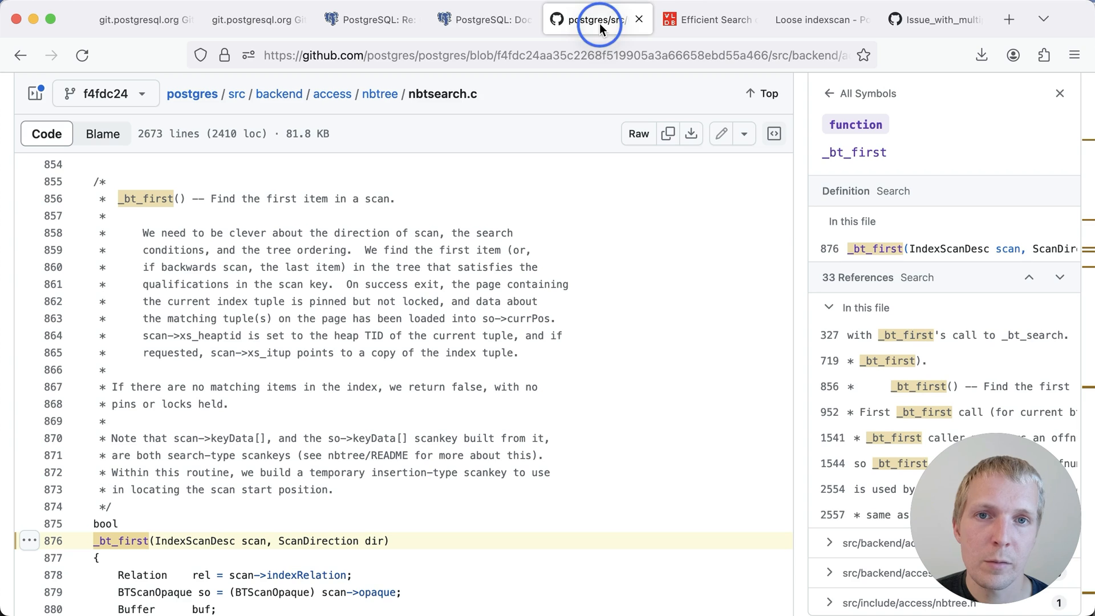
mouse_move(339, 194)
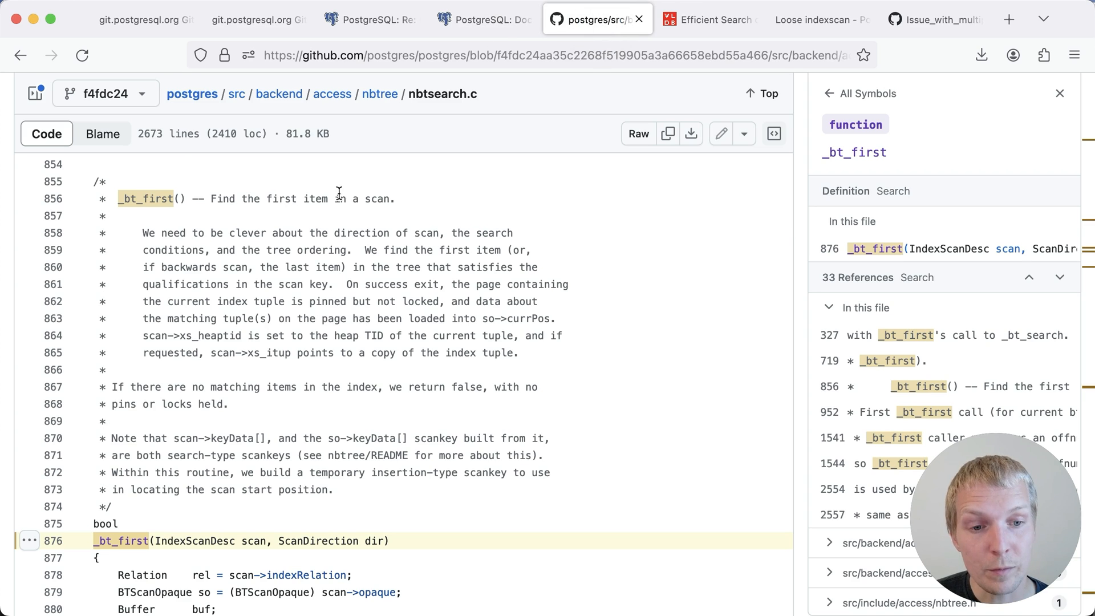
mouse_move(549, 197)
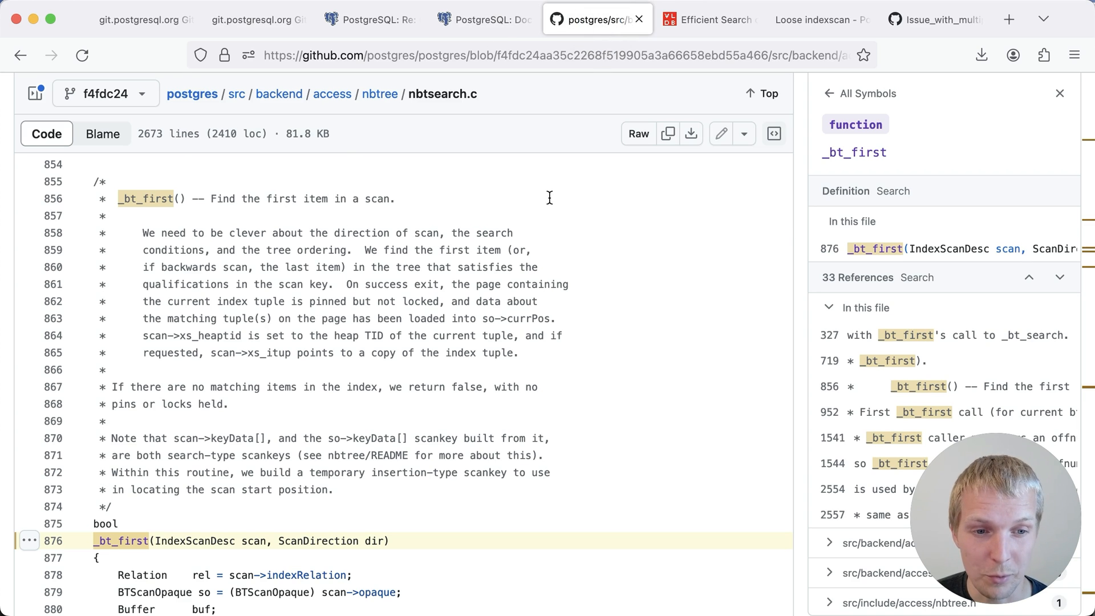
mouse_move(610, 211)
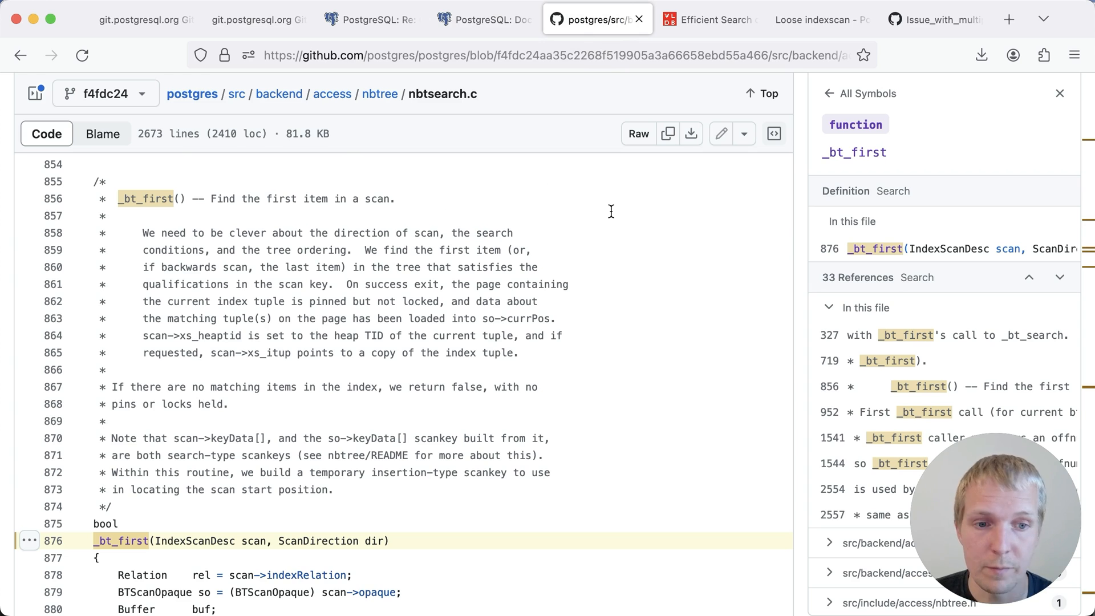
left_click(484, 20)
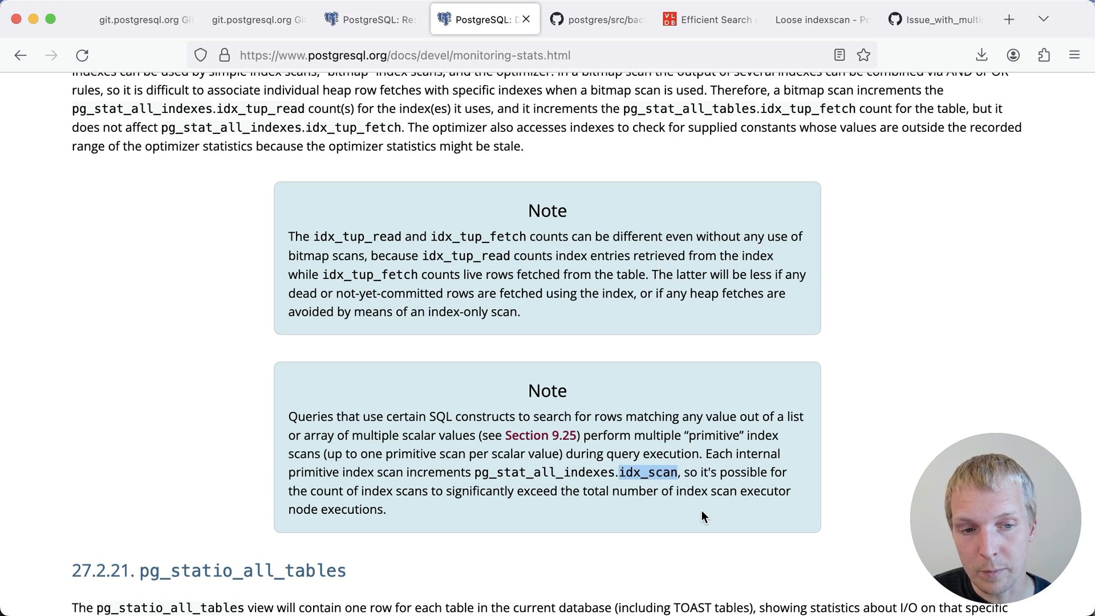
mouse_move(700, 520)
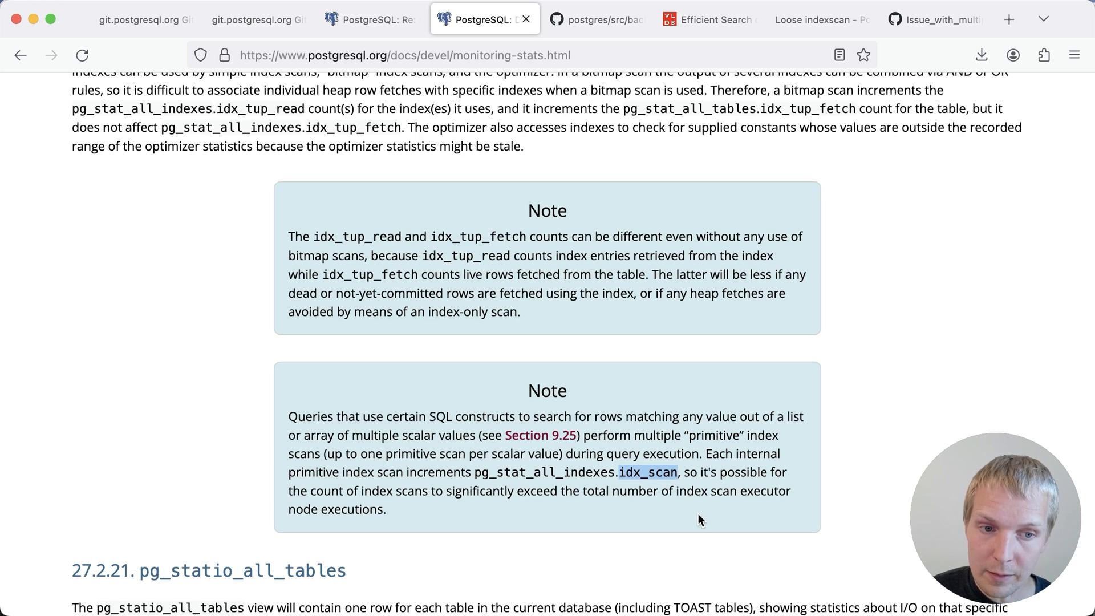
mouse_move(718, 484)
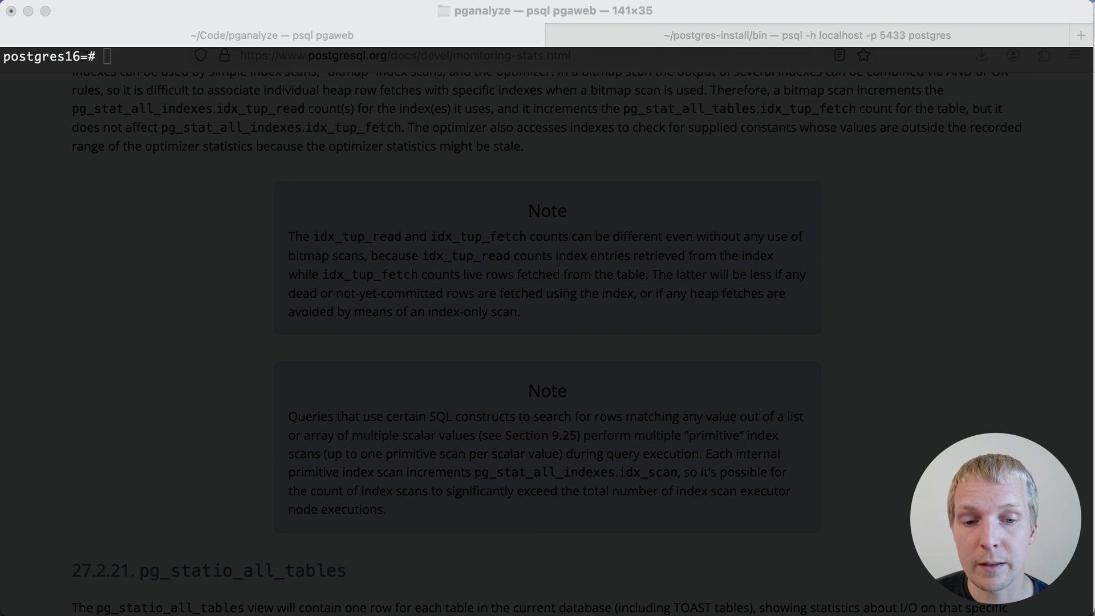
Create the 10000-row test table and EXPLAIN (ANALYZE, BUFFERS) the IN (1..7) query
key("Return")
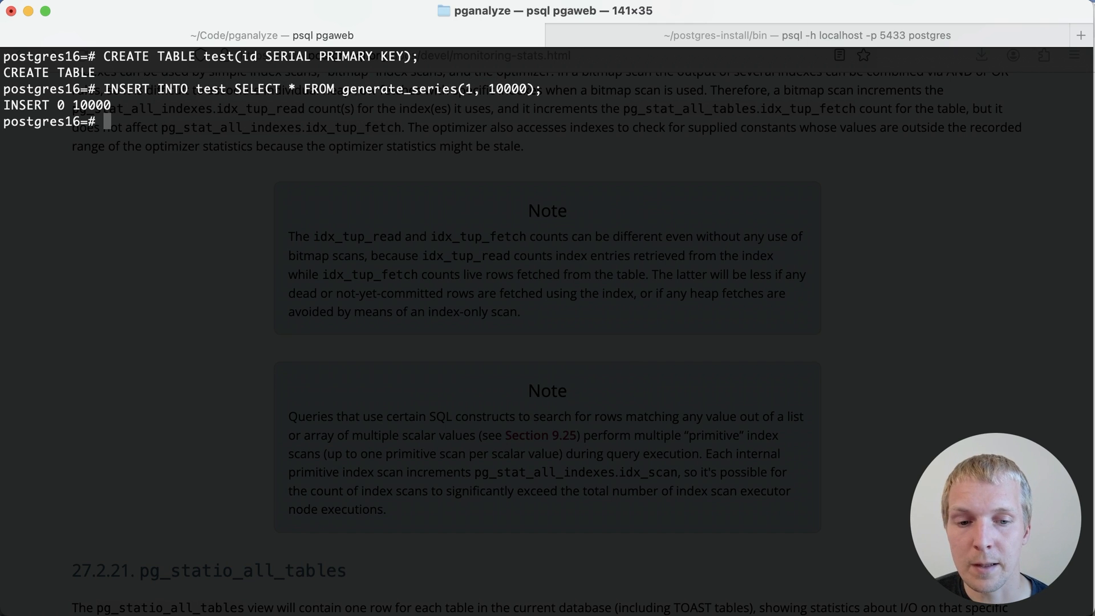
type("EXPLAIN (ANALYZE, BUFFERS) SELECT * FROM test WHERE id IN (1, 2, 3, 4, 5, 6, 7);")
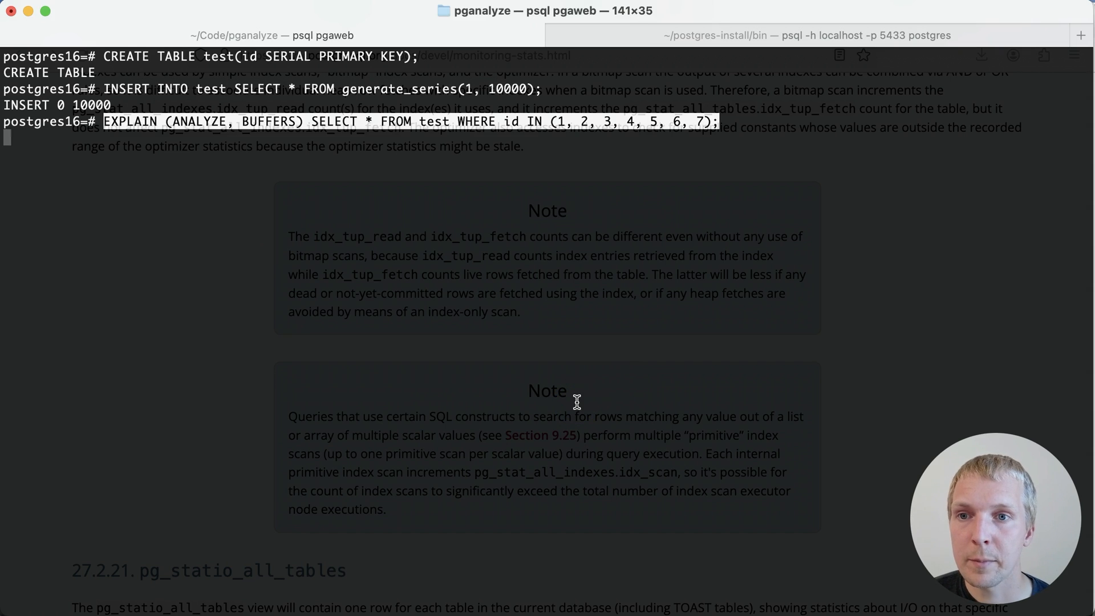
key("Return")
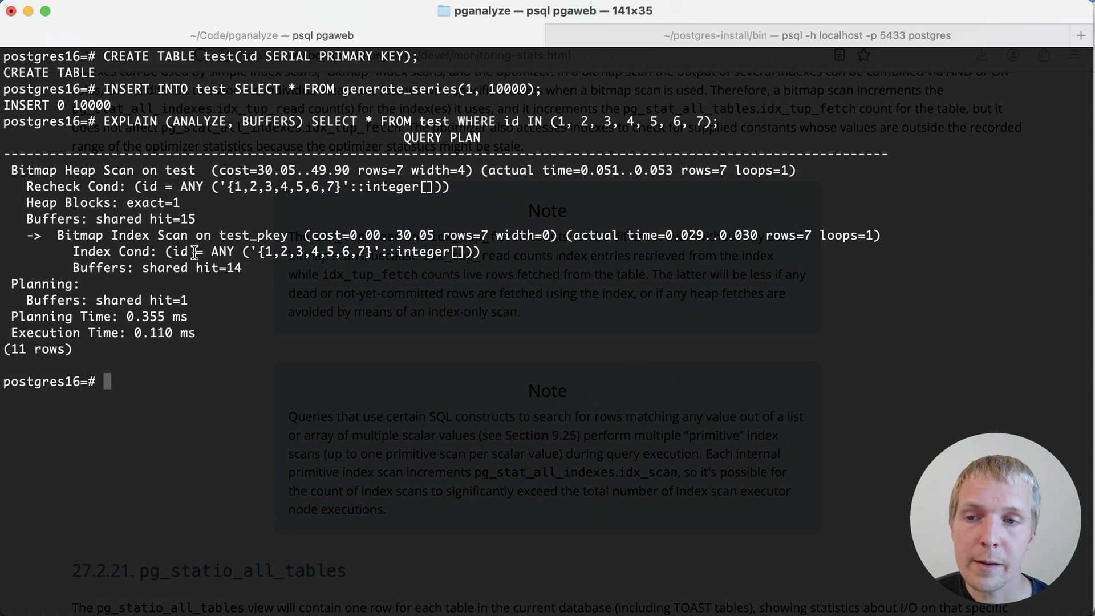
Highlight the plan's shared buffer hits and the idx_scan count of 7
double_click(118, 219)
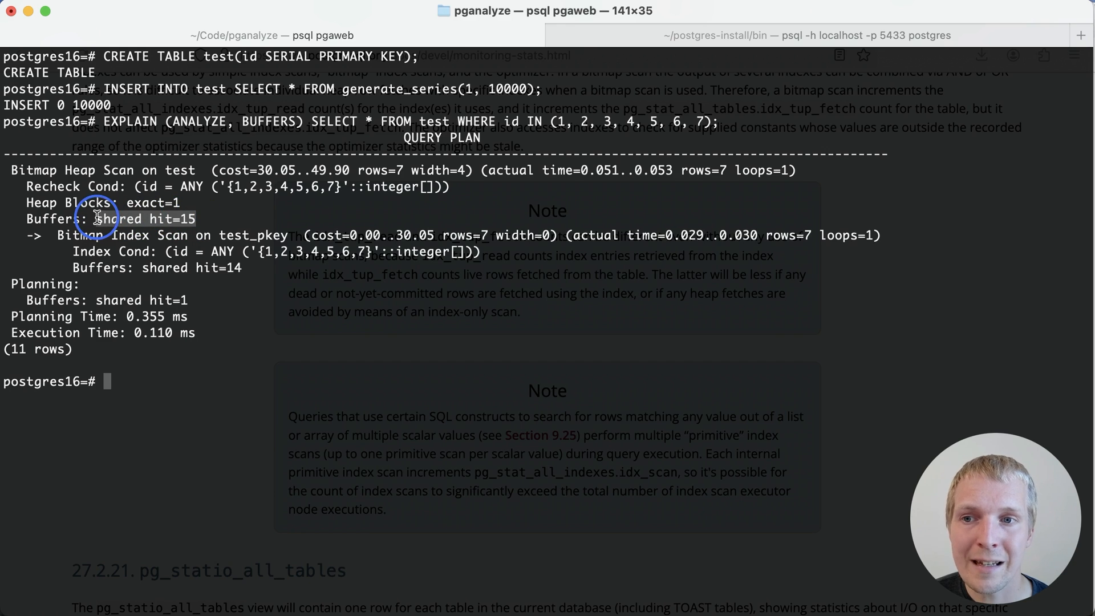
double_click(140, 219)
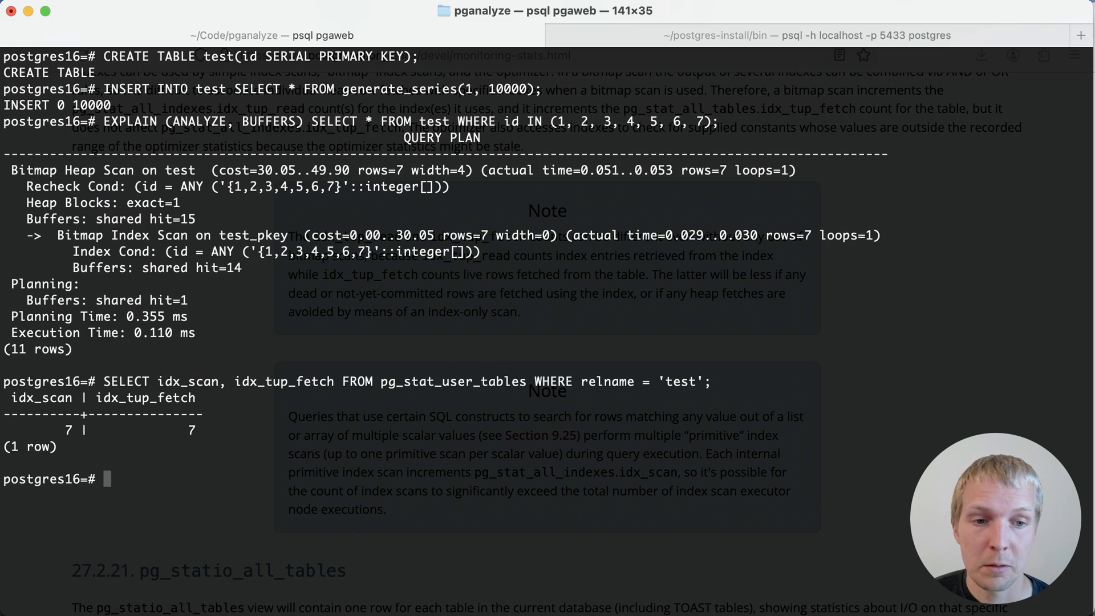
double_click(42, 397)
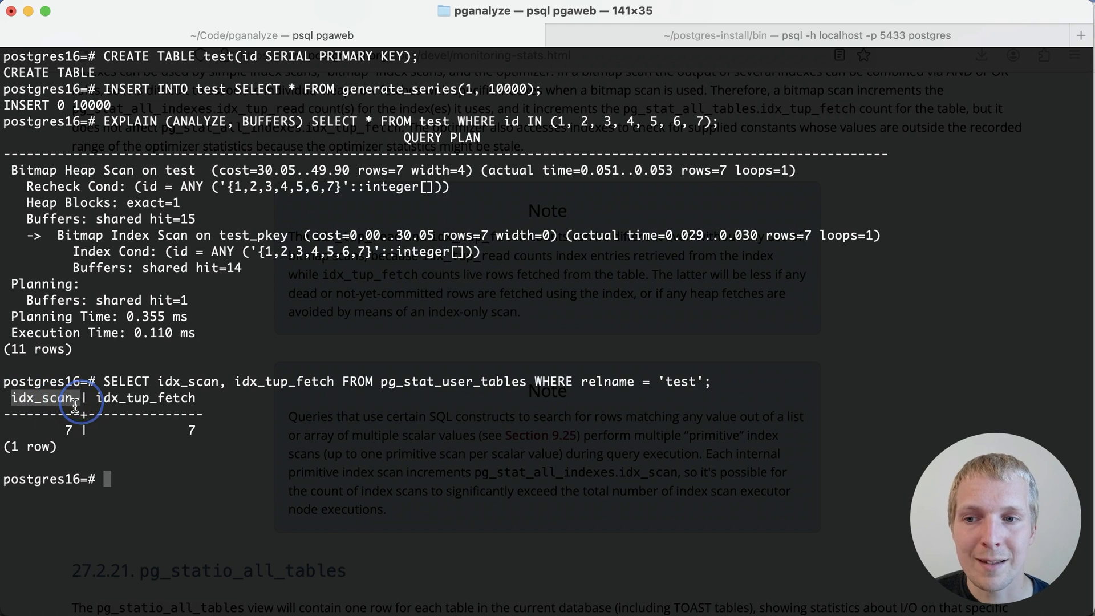
mouse_move(70, 430)
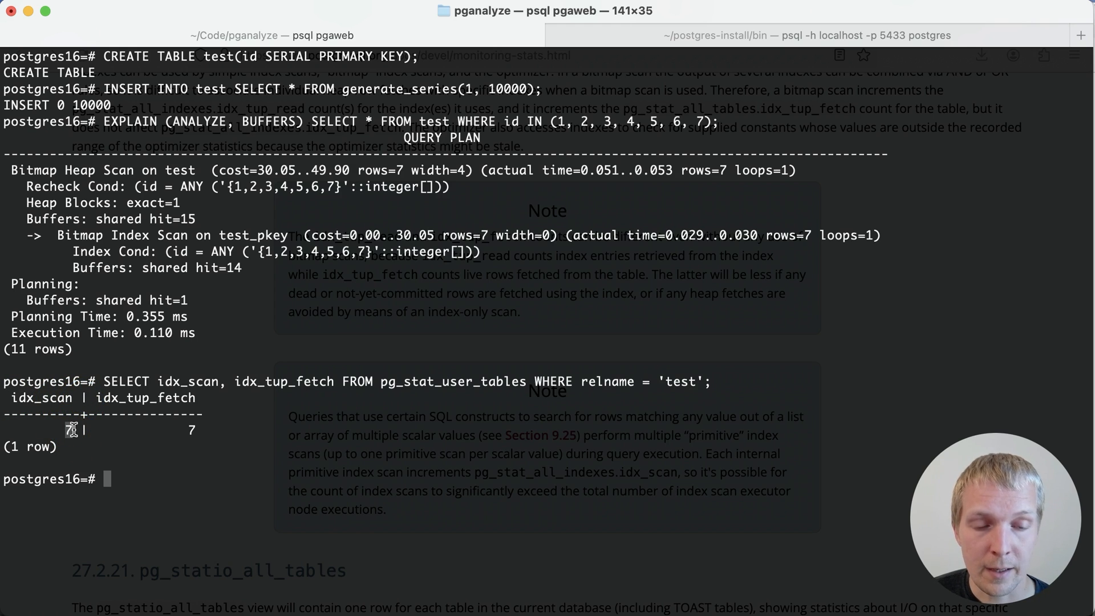
mouse_move(806, 35)
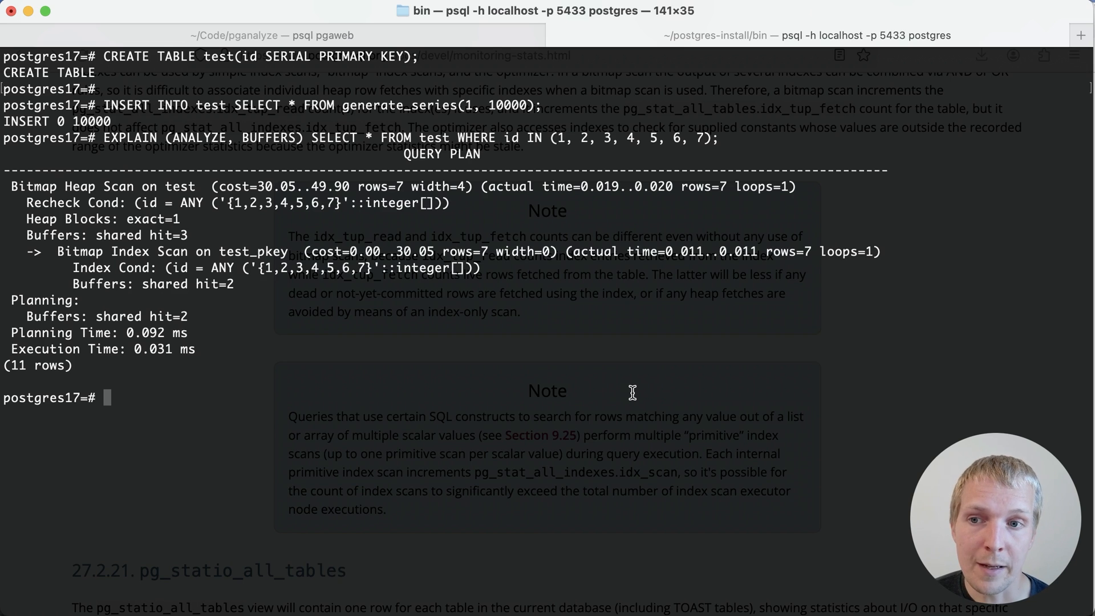
mouse_move(763, 441)
type("SELECT idx_scan, idx_tup_fetch FROM pg_stat_user_tables WHERE relname = 'test';")
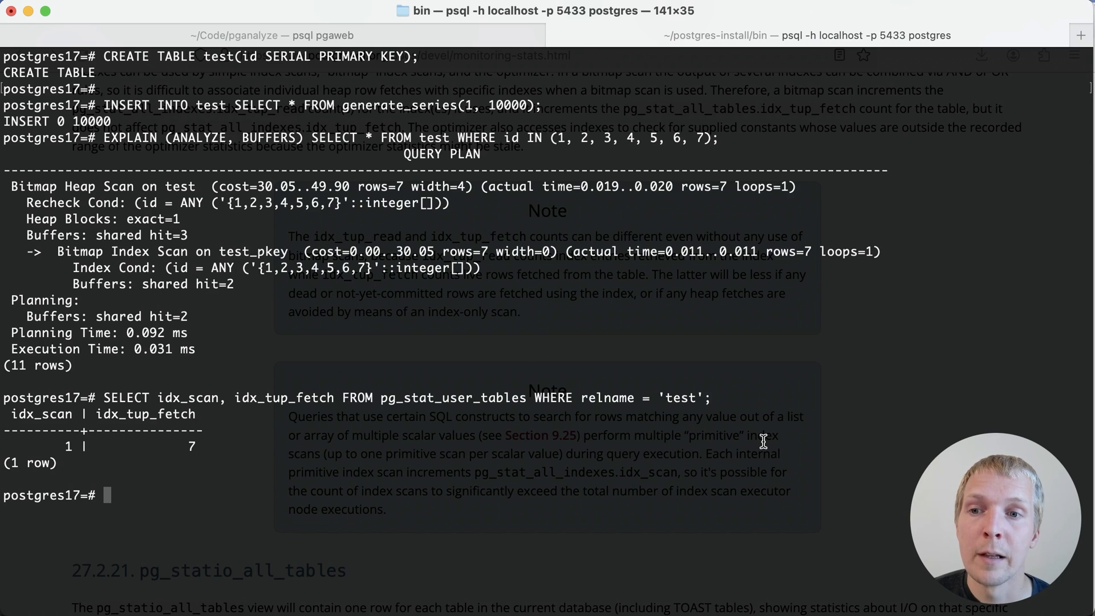
mouse_move(223, 244)
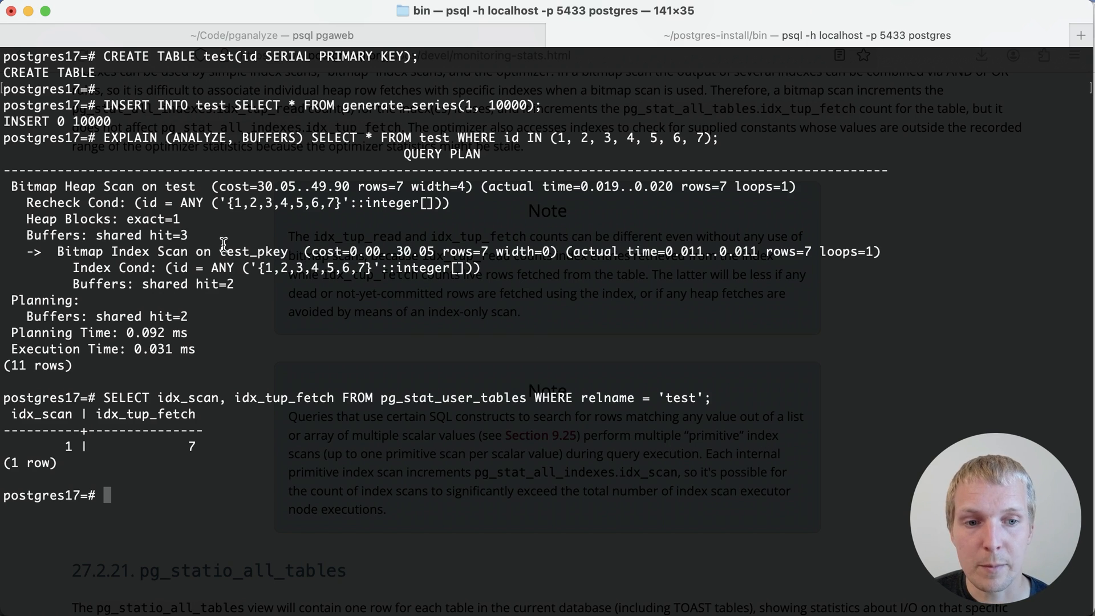
Switch to the pgsql-hackers mailing-list message after the Postgres 17 run shows idx_scan 1
left_click(369, 19)
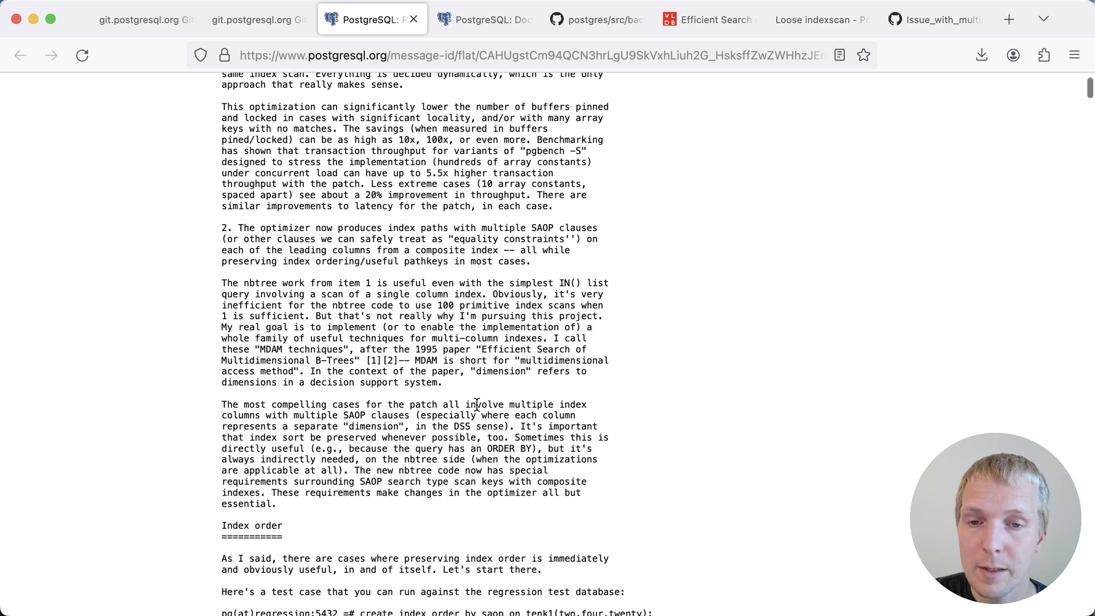
mouse_move(453, 389)
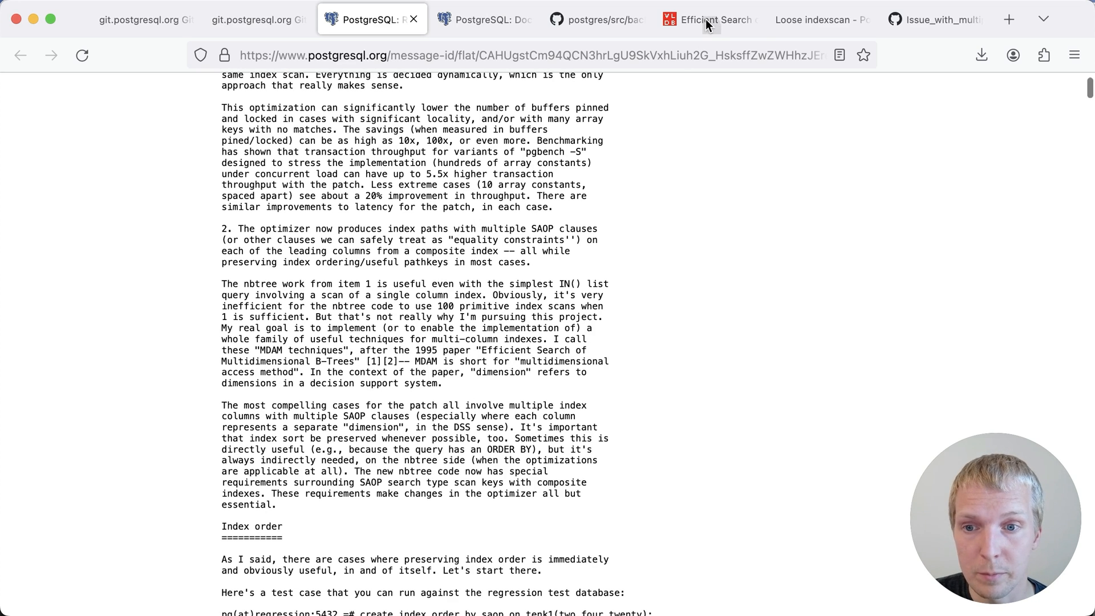
Switch to the Efficient Search of Multidimensional B-Trees paper
left_click(706, 19)
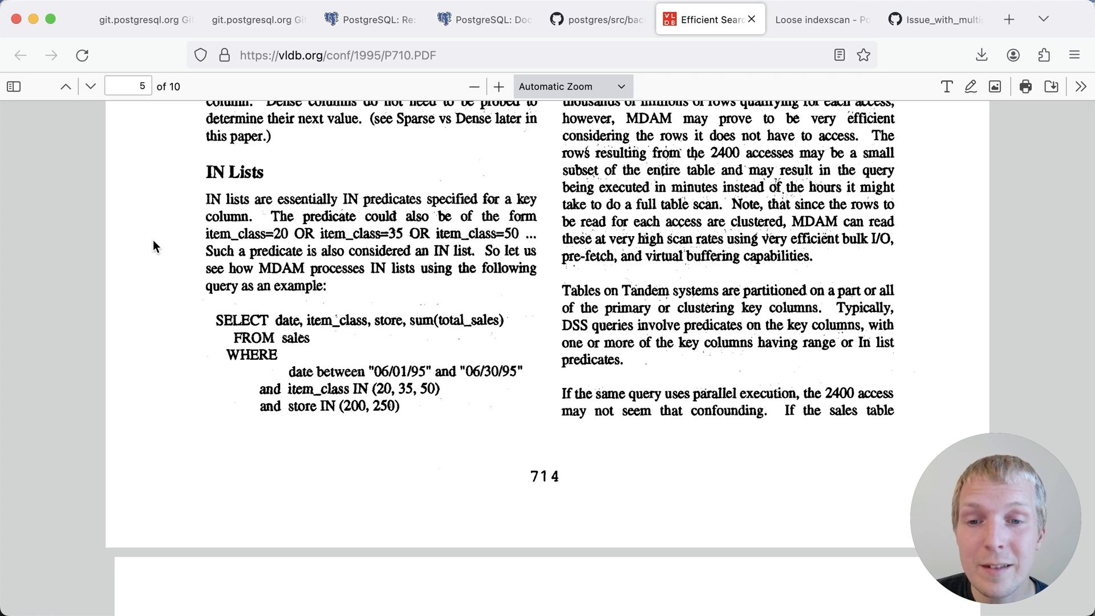
mouse_move(344, 360)
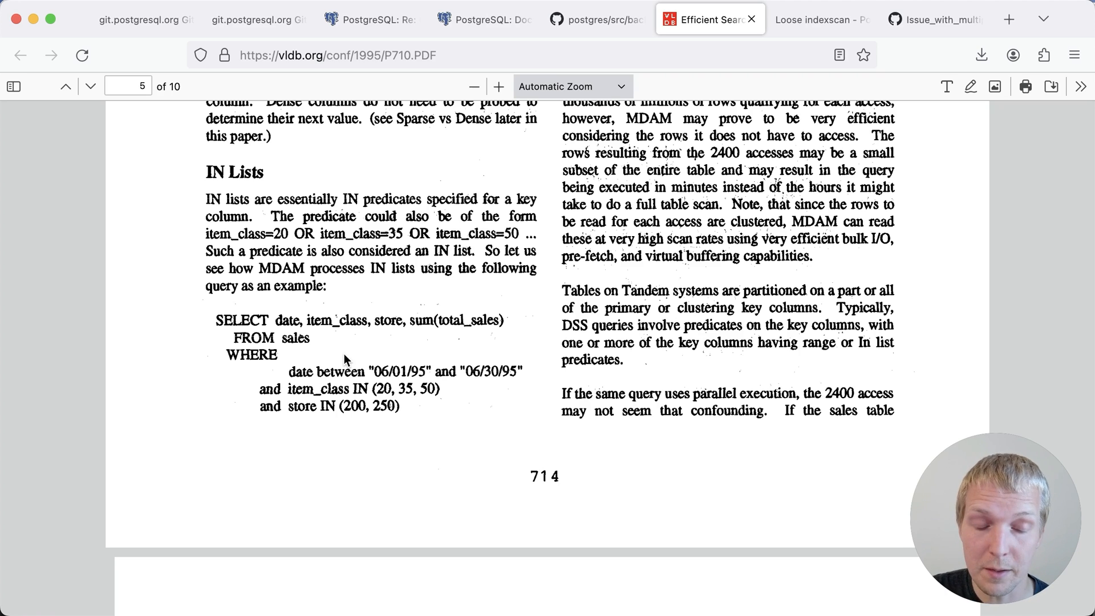
mouse_move(724, 284)
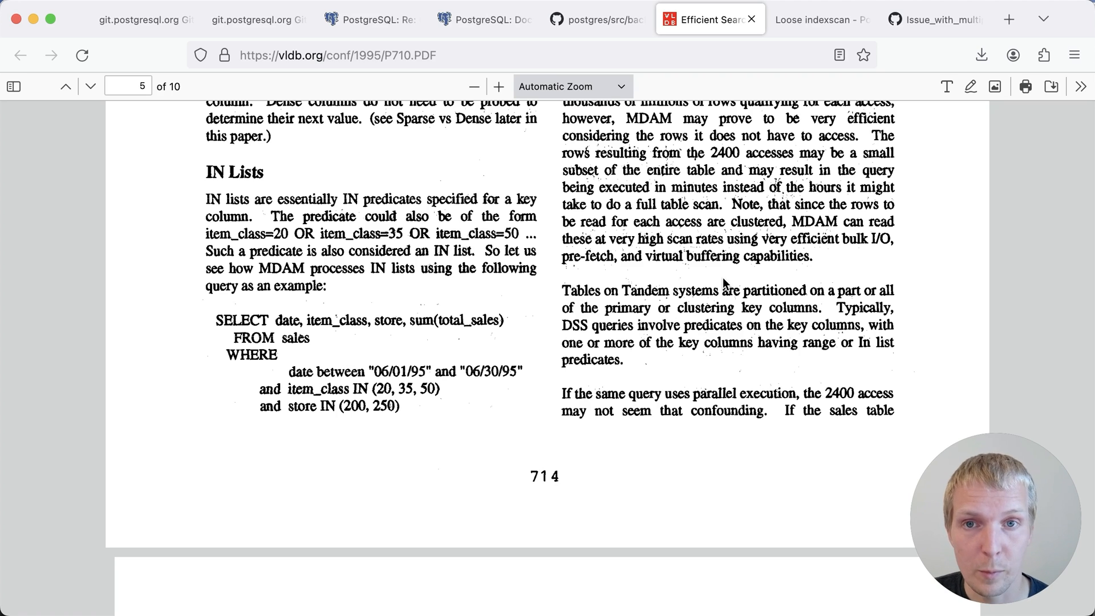
Return to the mailing-list message after the paper's IN Lists section
left_click(369, 20)
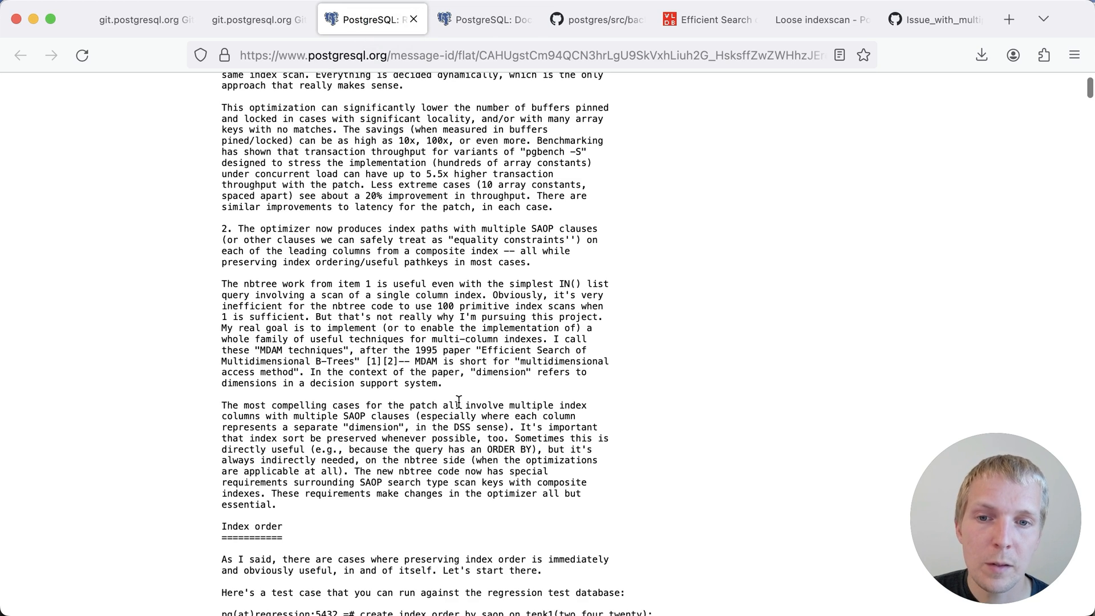
mouse_move(522, 405)
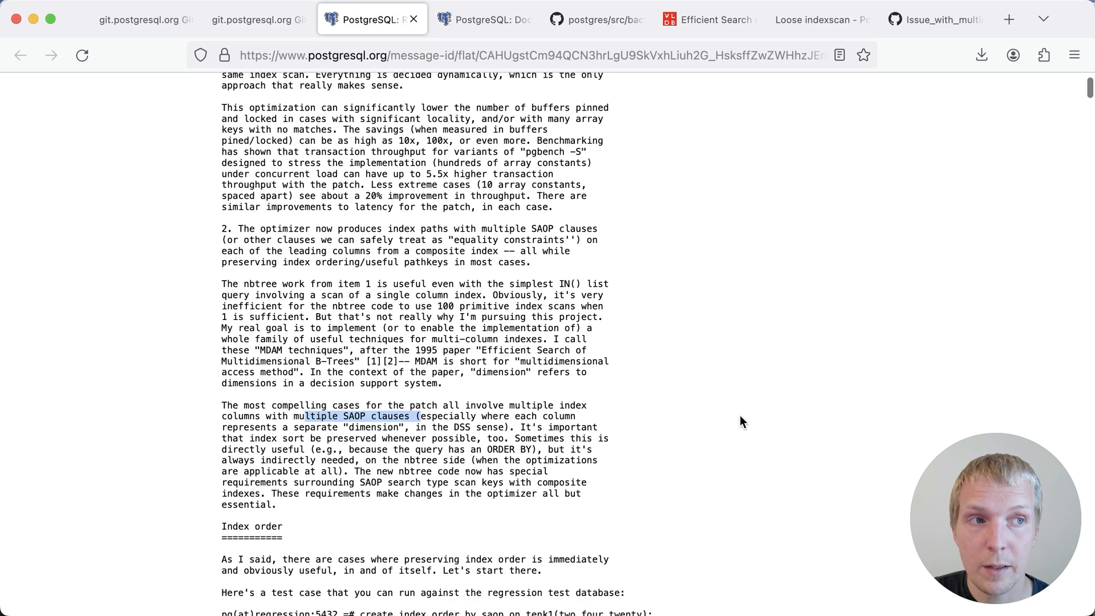
mouse_move(673, 422)
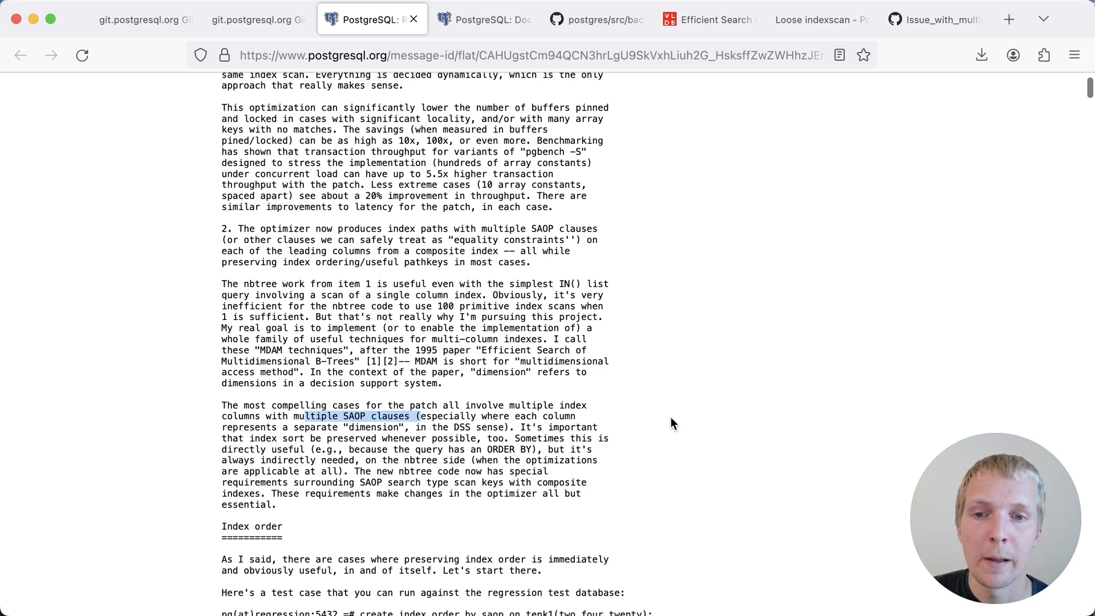
mouse_move(694, 322)
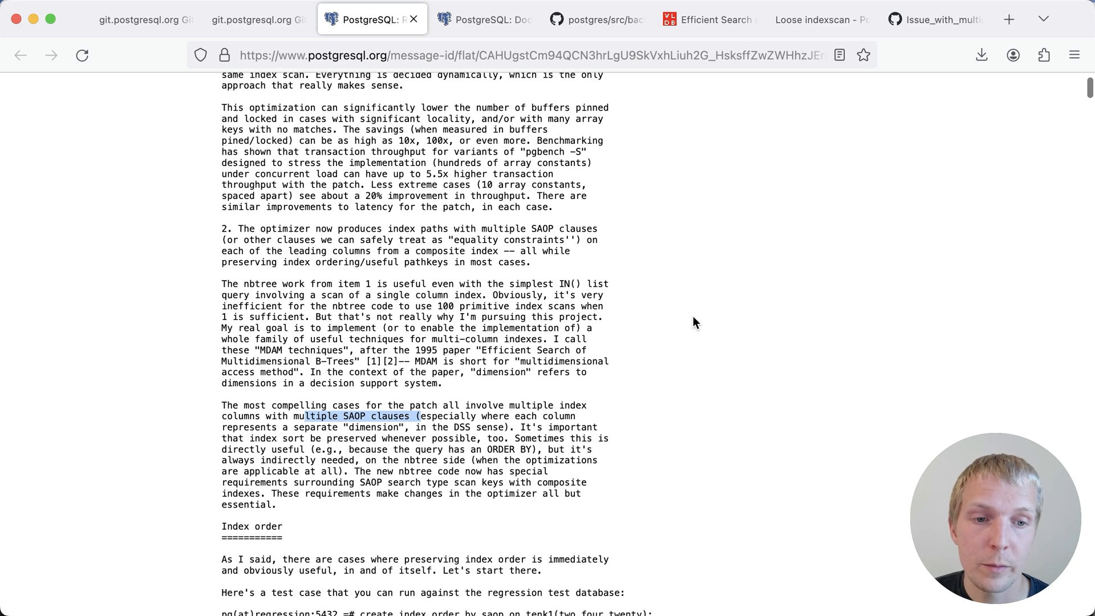
mouse_move(857, 132)
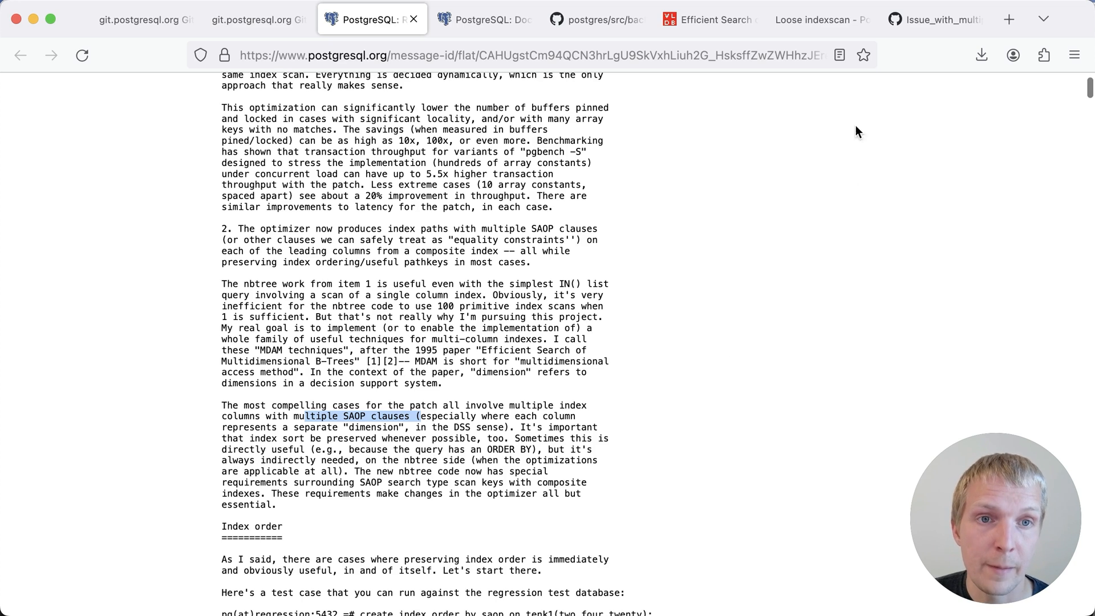
Switch to the PostgreSQL wiki's Loose indexscan page
left_click(815, 20)
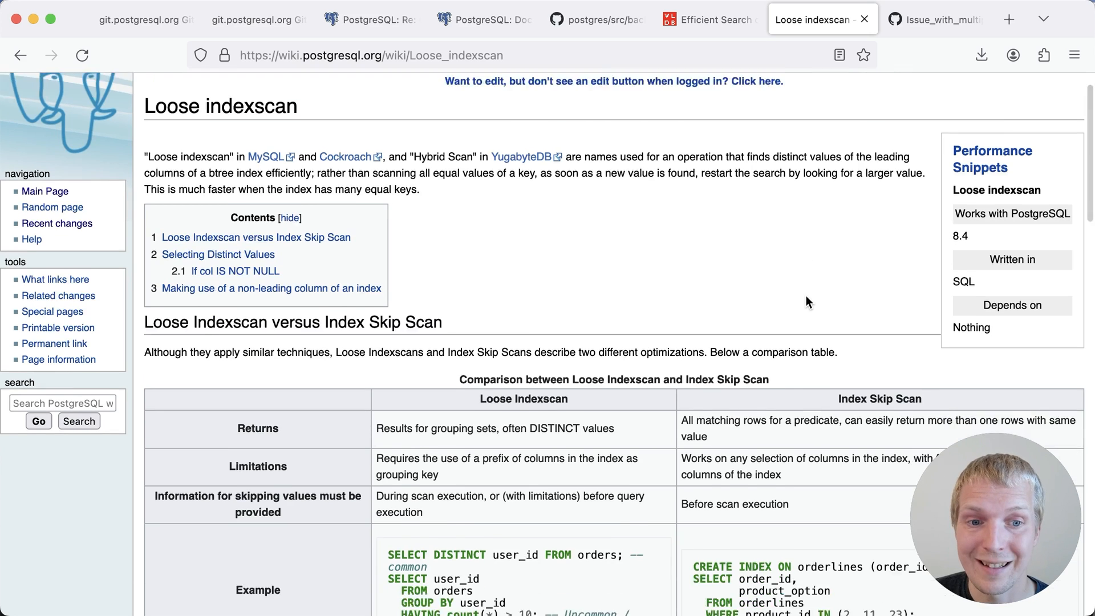
View the Loose Indexscan vs Index Skip Scan table, then switch to the Issue_with_multiple_any.sql gist
scroll("down", 3)
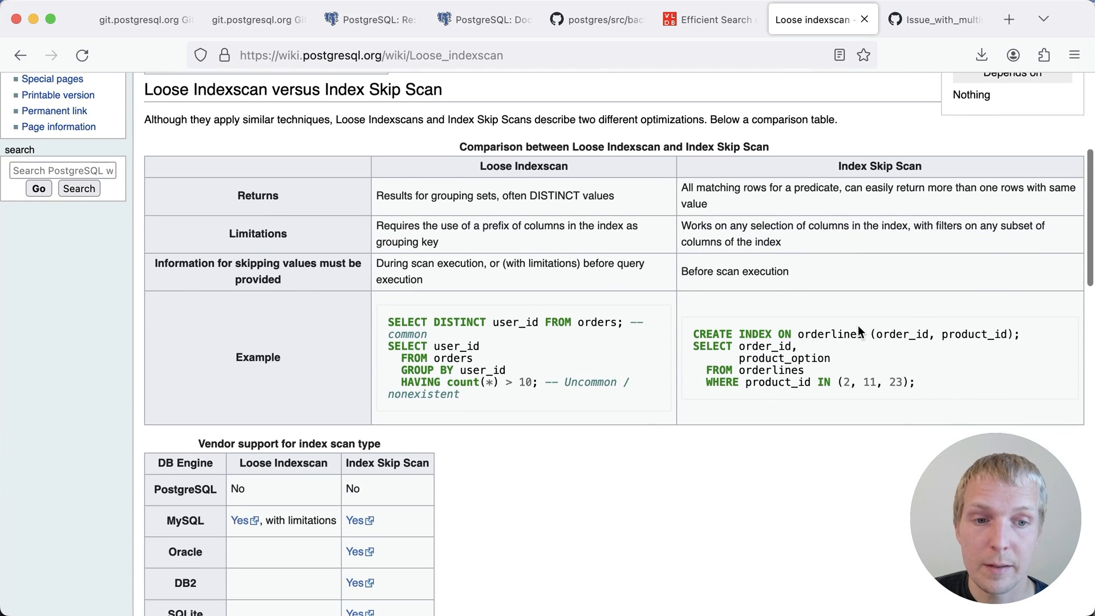
mouse_move(824, 328)
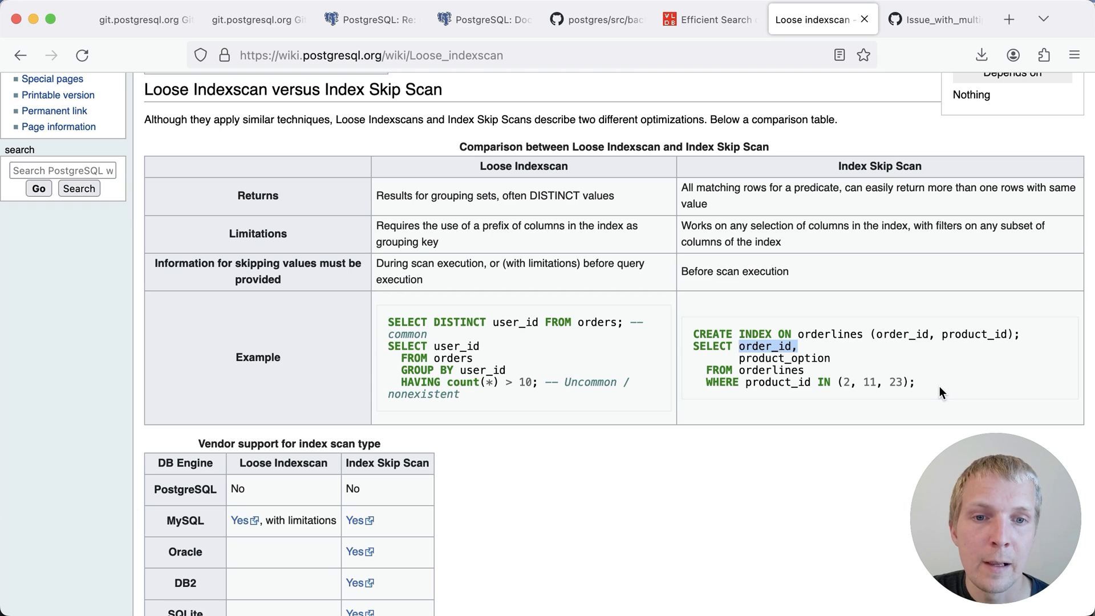
mouse_move(935, 404)
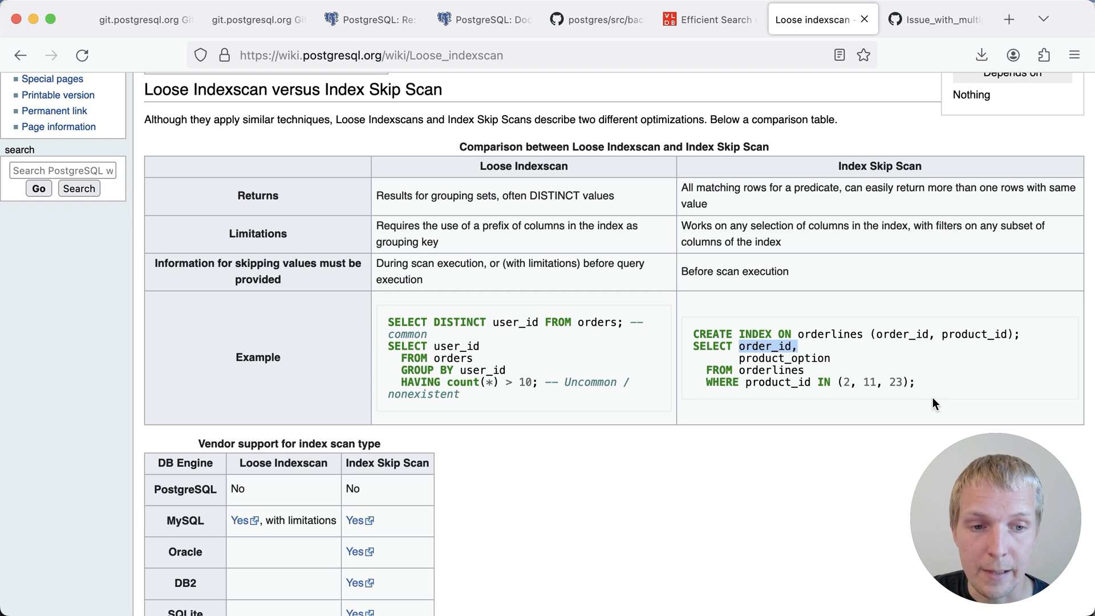
mouse_move(930, 104)
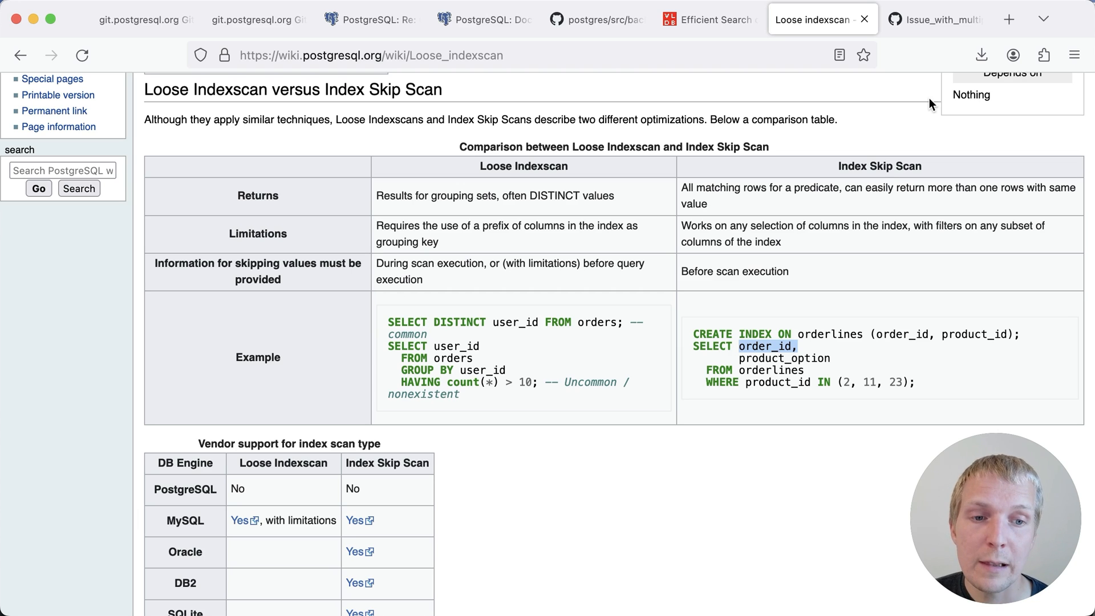
left_click(932, 20)
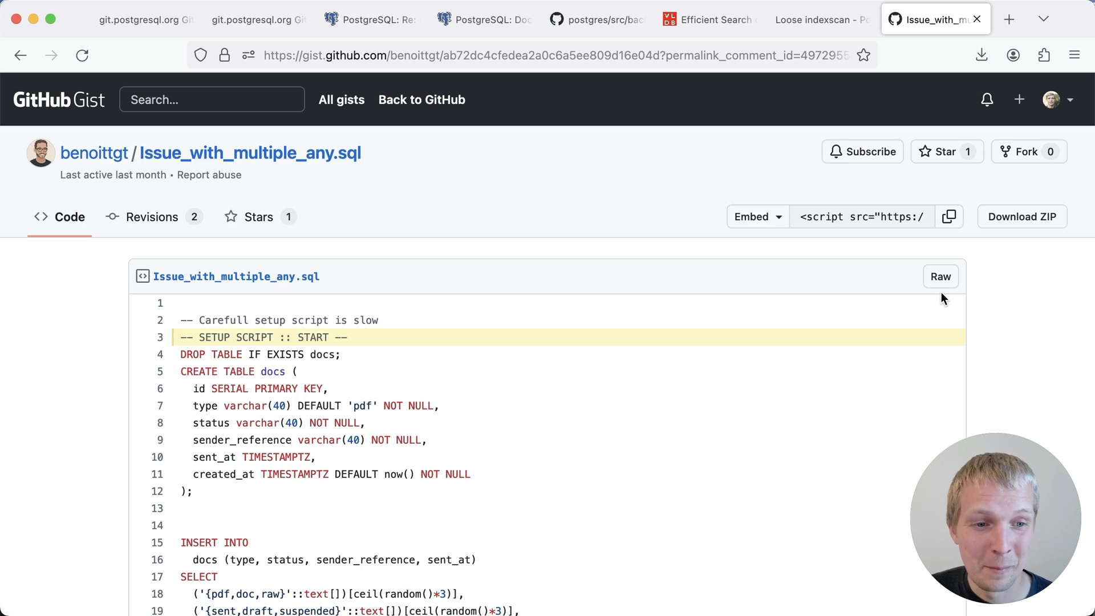
mouse_move(824, 283)
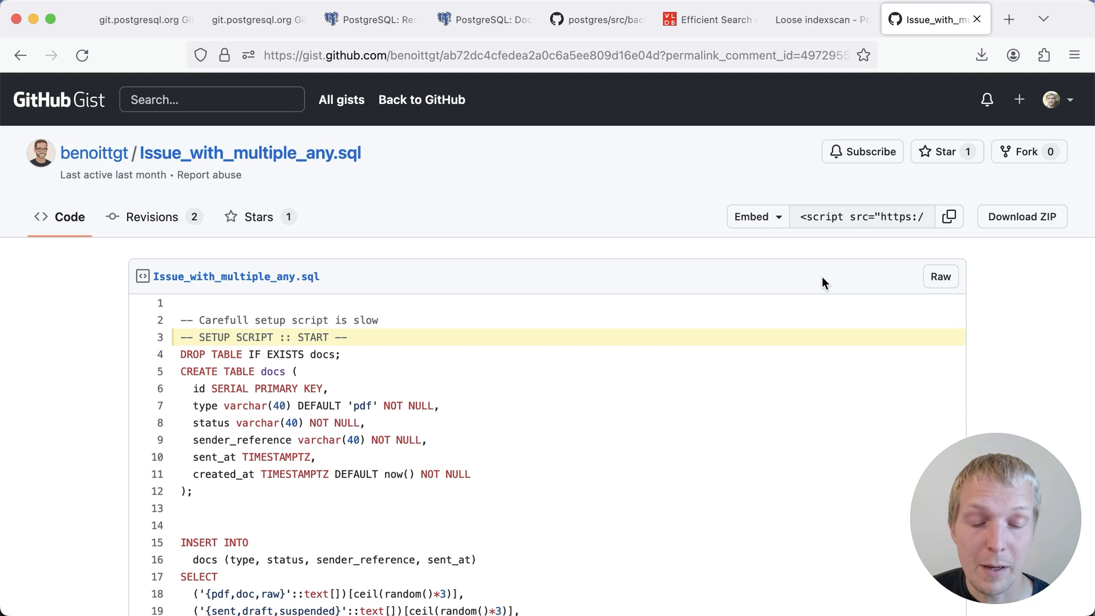
mouse_move(811, 284)
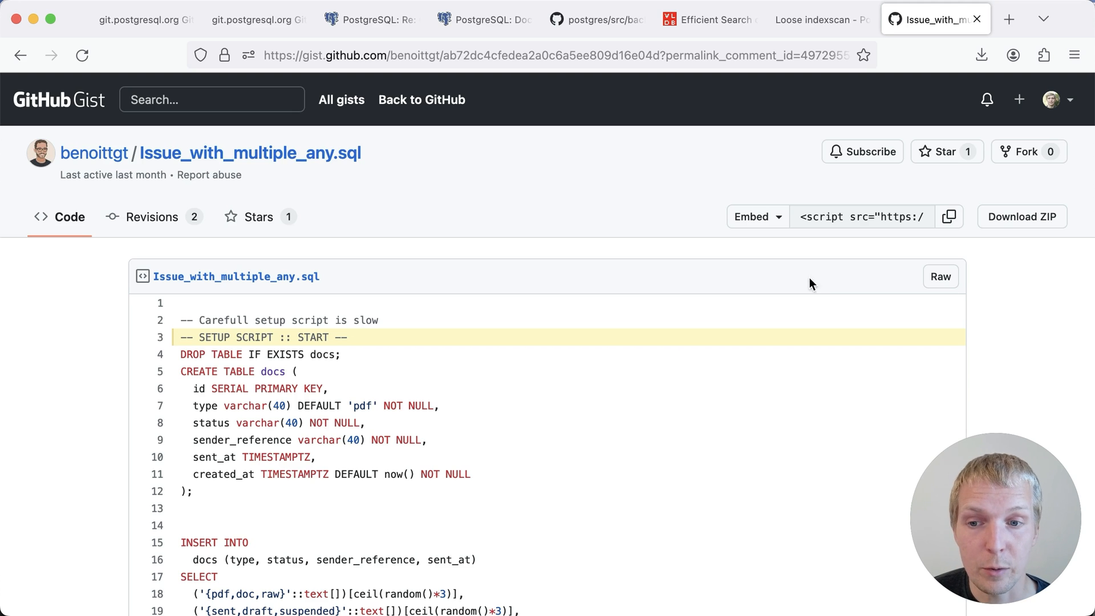
Scroll the gist down to the author's benchmark comment with the docs table setup script
scroll("down", 3)
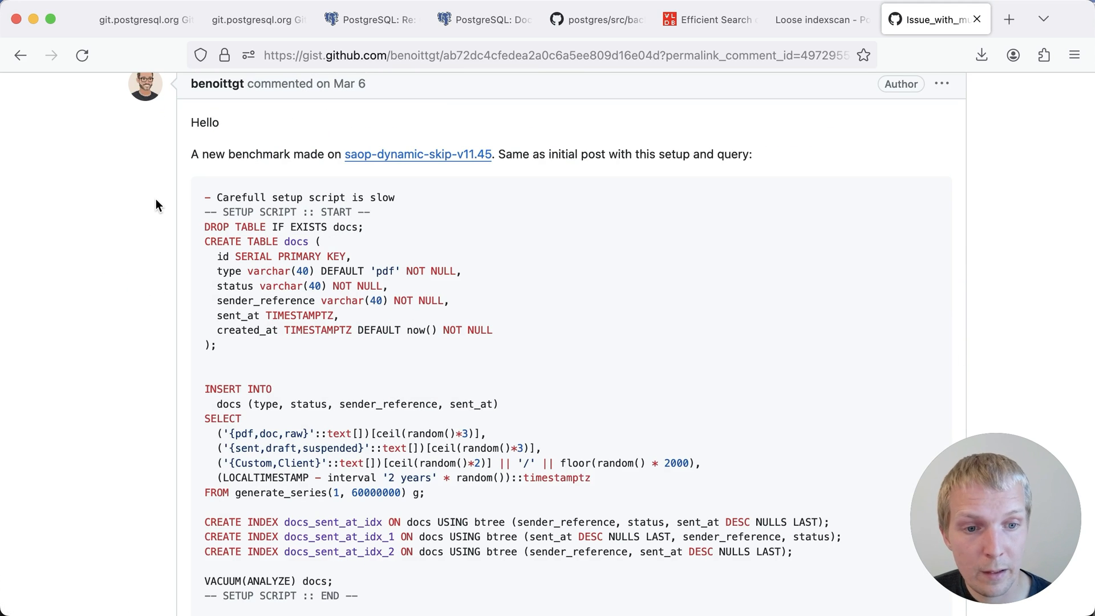
scroll("down", 3)
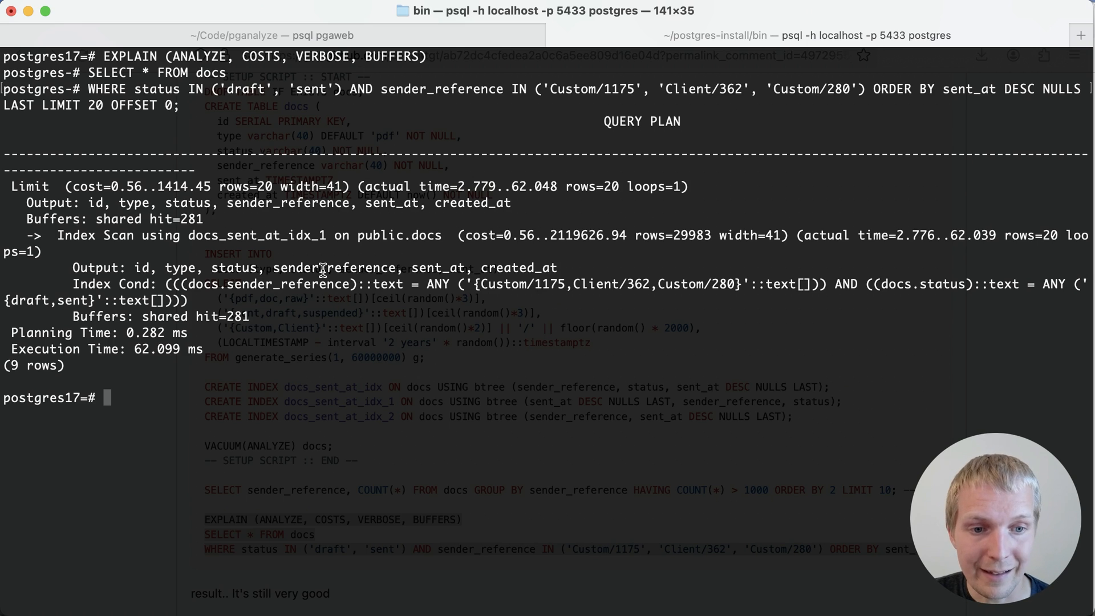
mouse_move(412, 253)
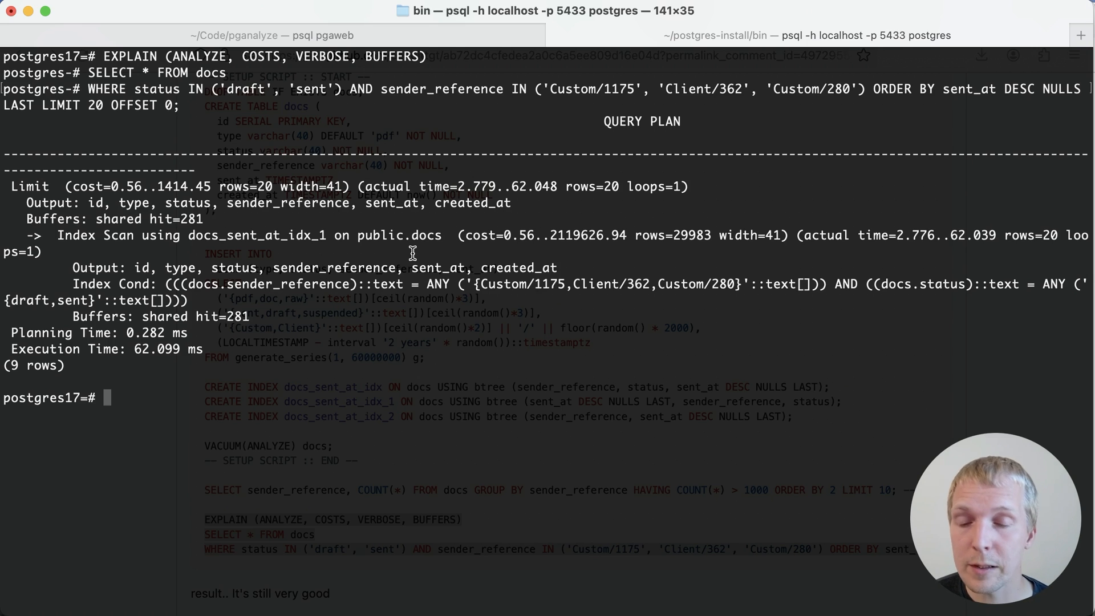